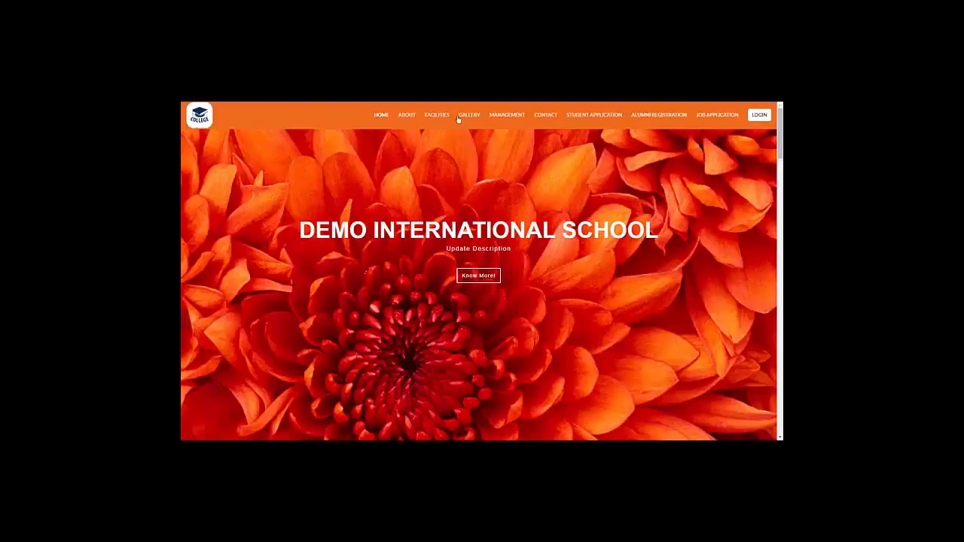
Step: Log in from the school homepage and open Manage Leads
left_click(594, 115)
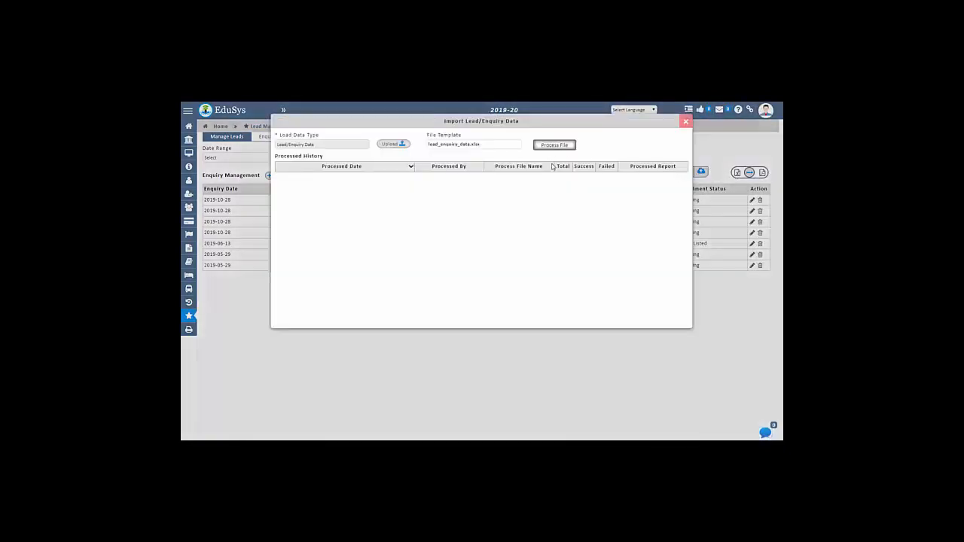
Step: Close the Import Lead/Enquiry Data dialog and view the Enquiry Dashboard charts
left_click(686, 121)
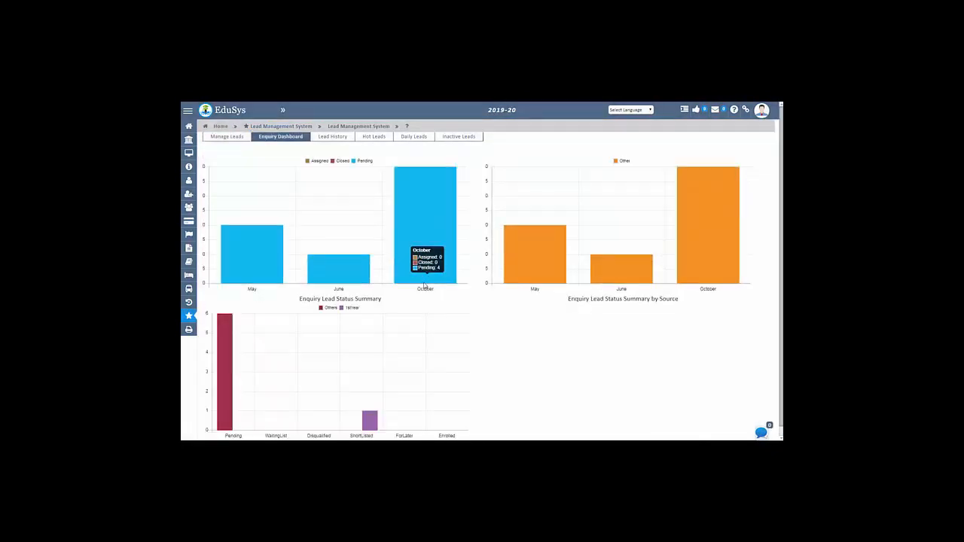
mouse_move(339, 260)
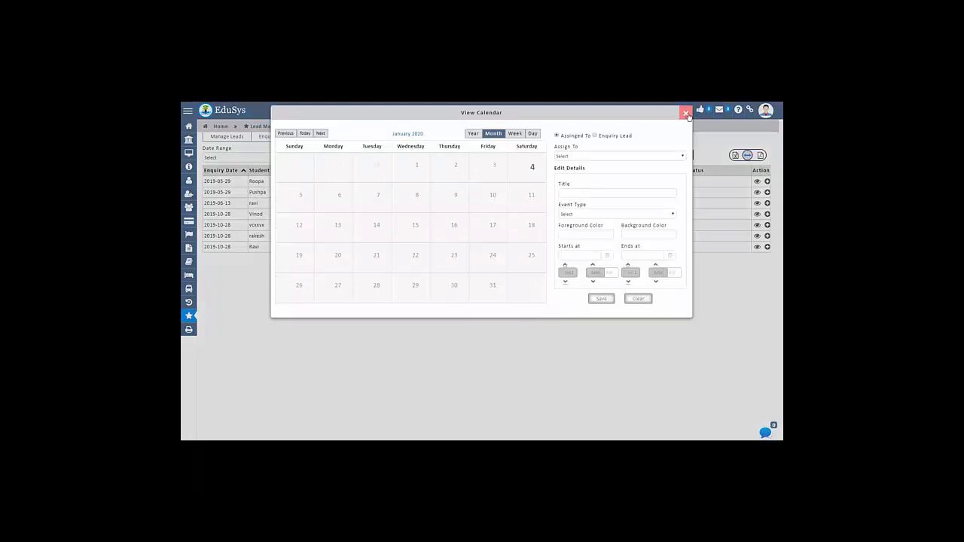
Step: Close the calendar view over the seven-enquiry Lead History table
left_click(685, 113)
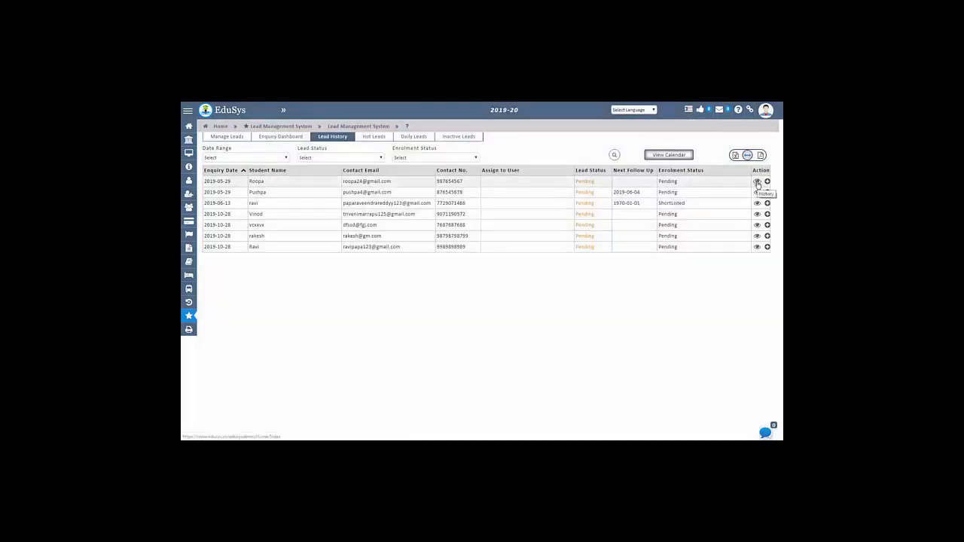
Step: Review Hot Leads and Daily Leads for another month, then view Inactive Leads
left_click(374, 136)
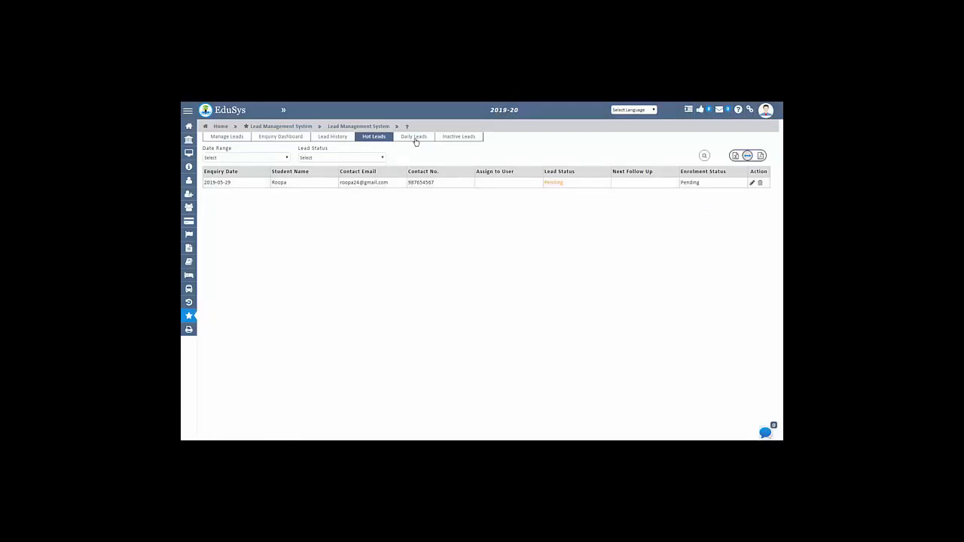
left_click(414, 136)
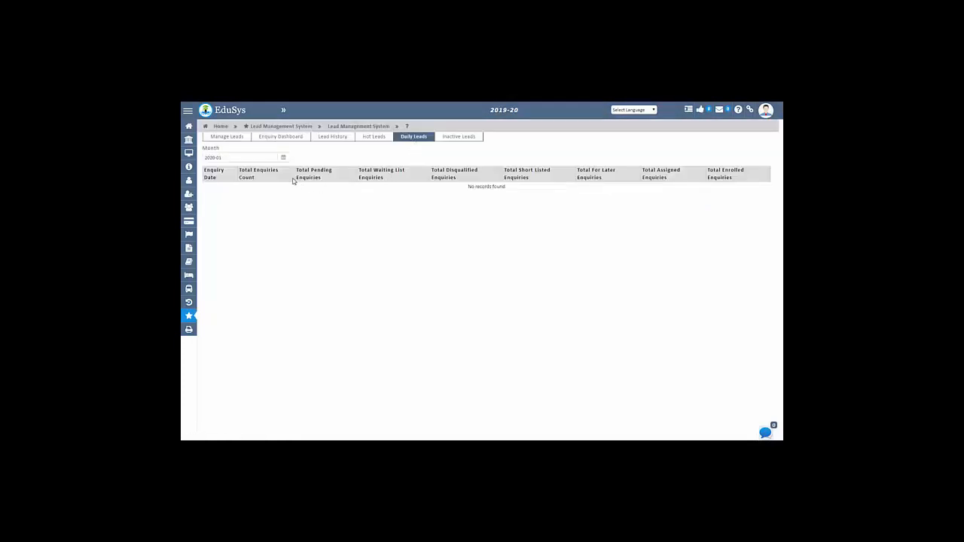
left_click(283, 158)
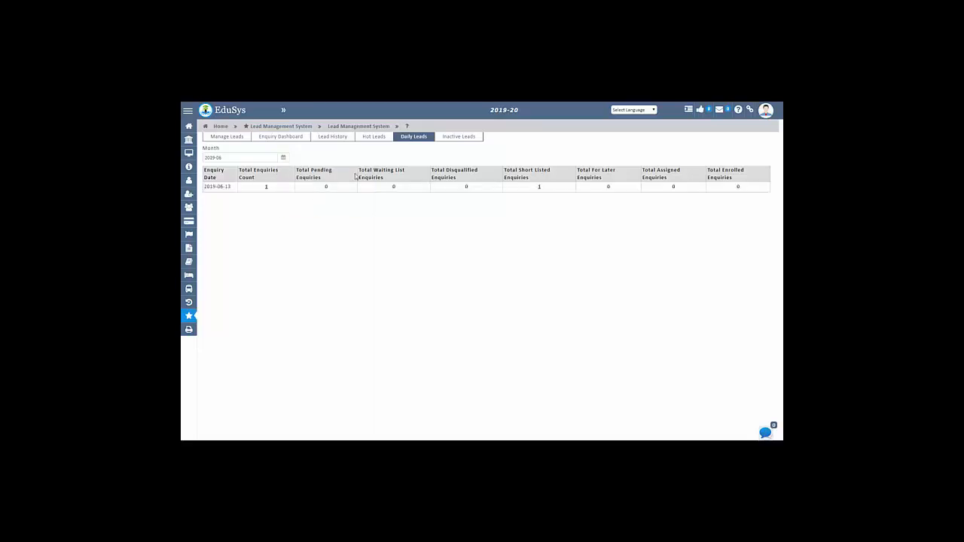
left_click(458, 136)
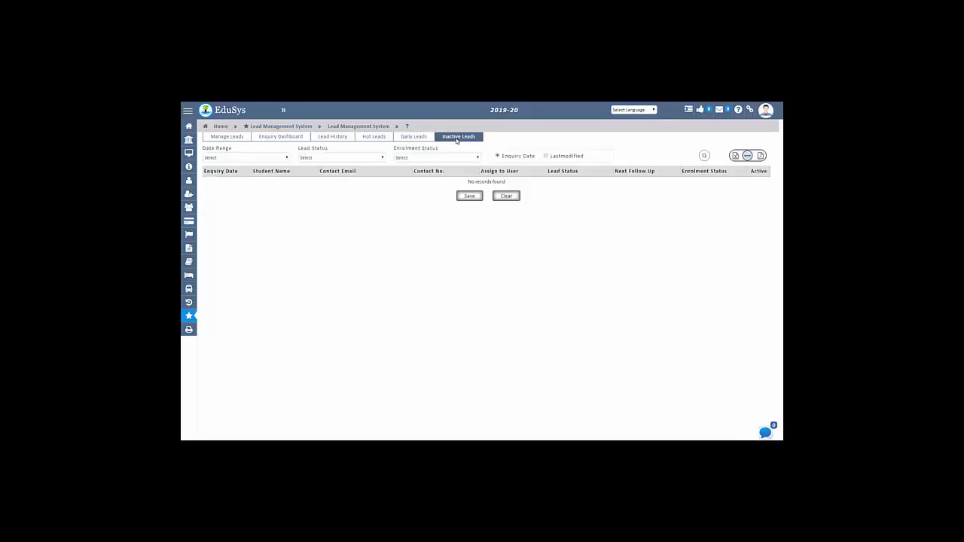
mouse_move(272, 162)
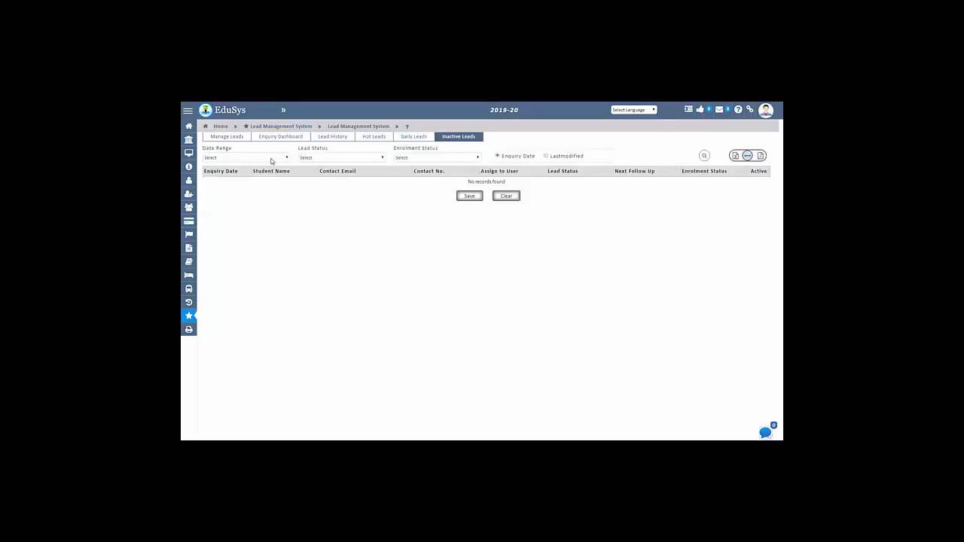
Step: Filter Inactive Leads by enquiry date over the past 15 days
left_click(546, 156)
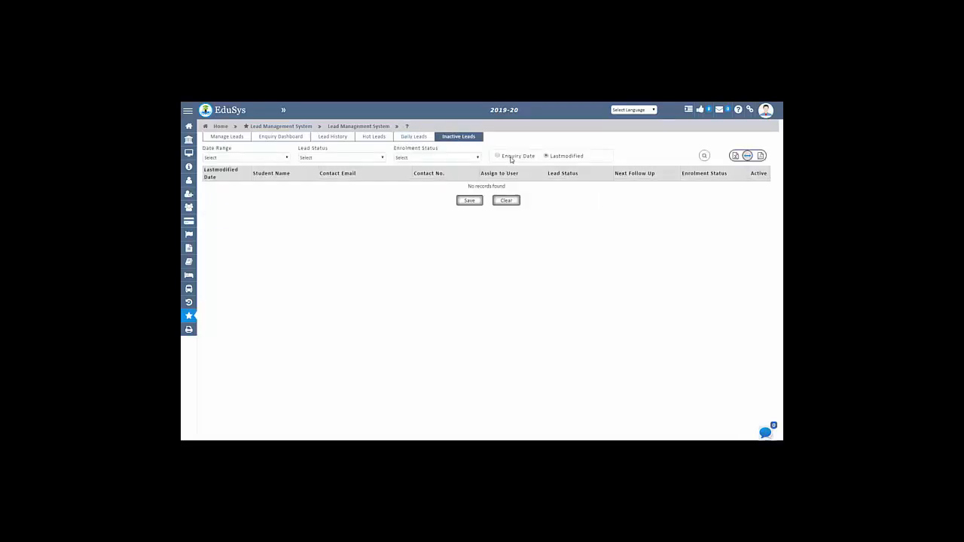
left_click(245, 157)
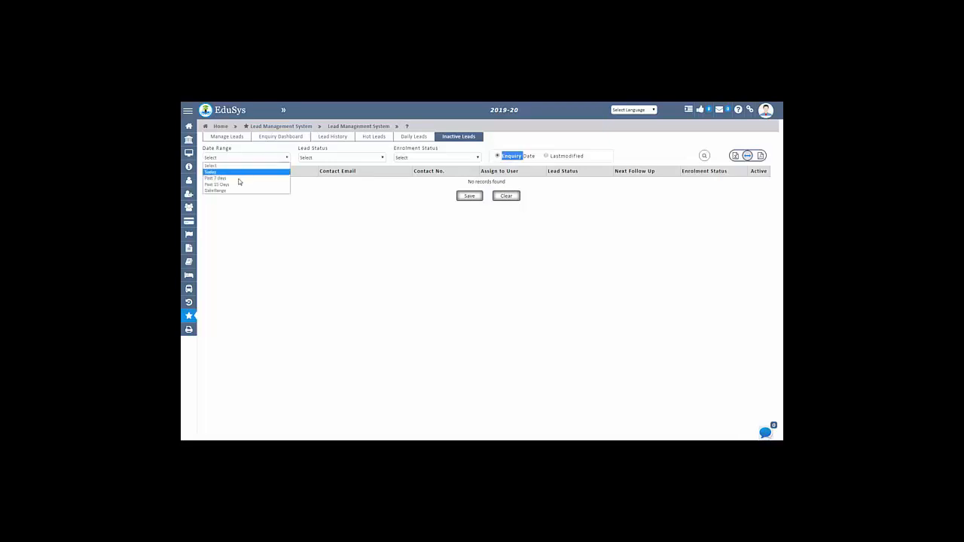
left_click(217, 185)
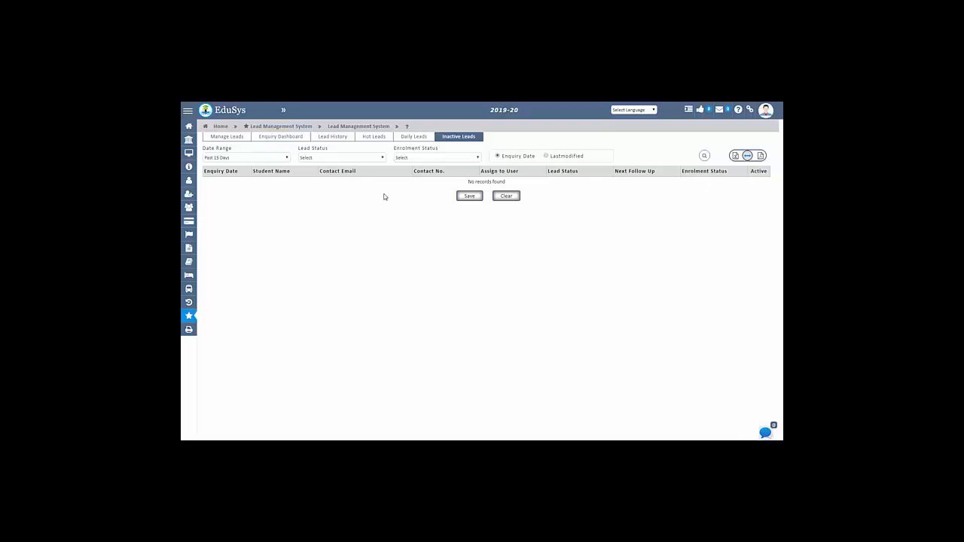
left_click(245, 158)
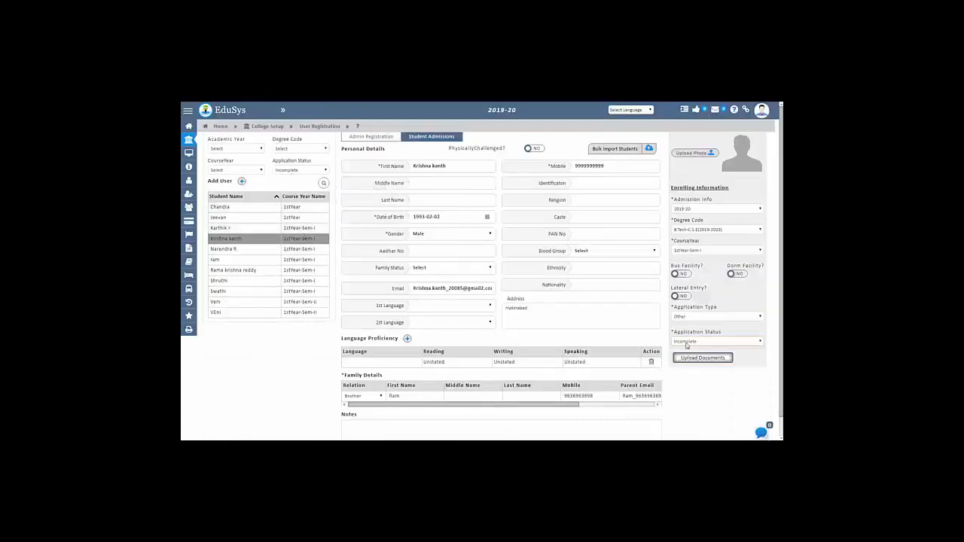
left_click(715, 341)
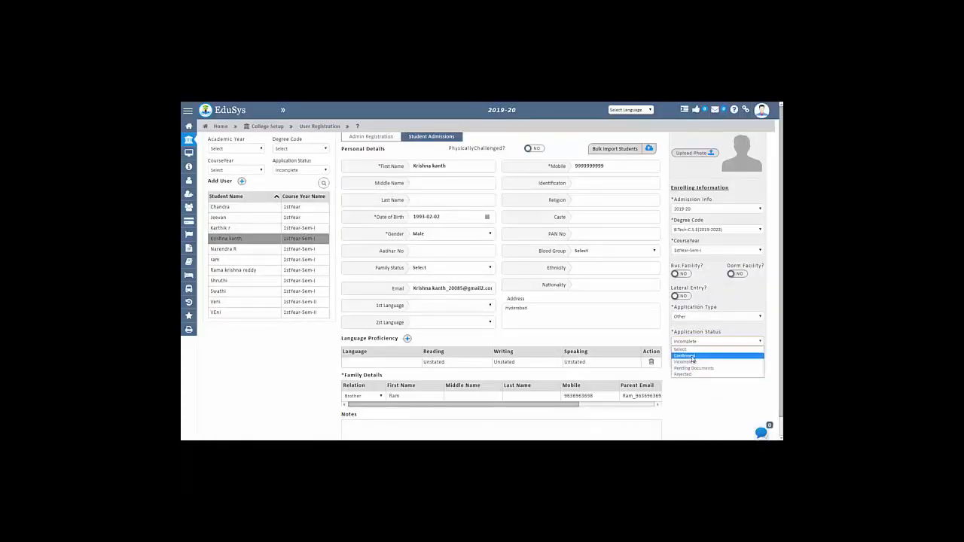
left_click(684, 355)
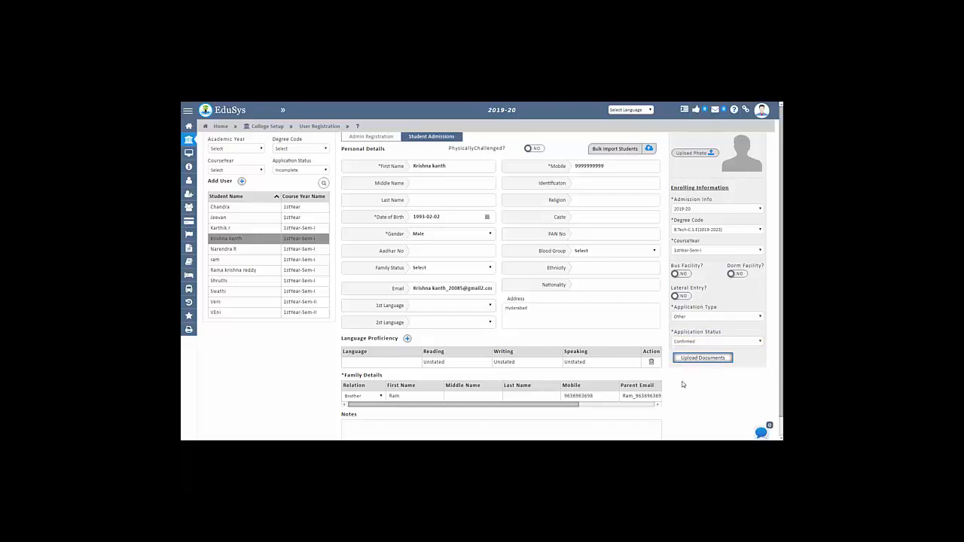
mouse_move(241, 238)
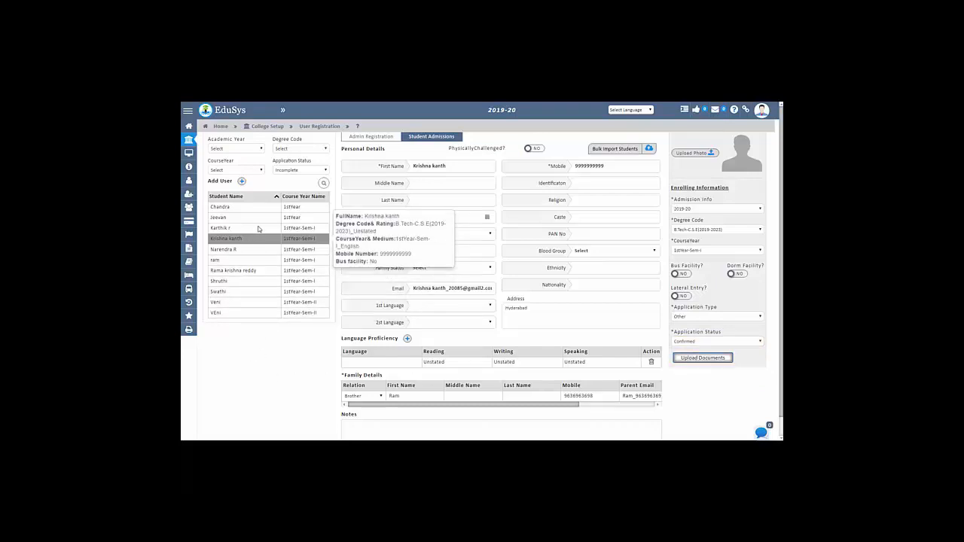